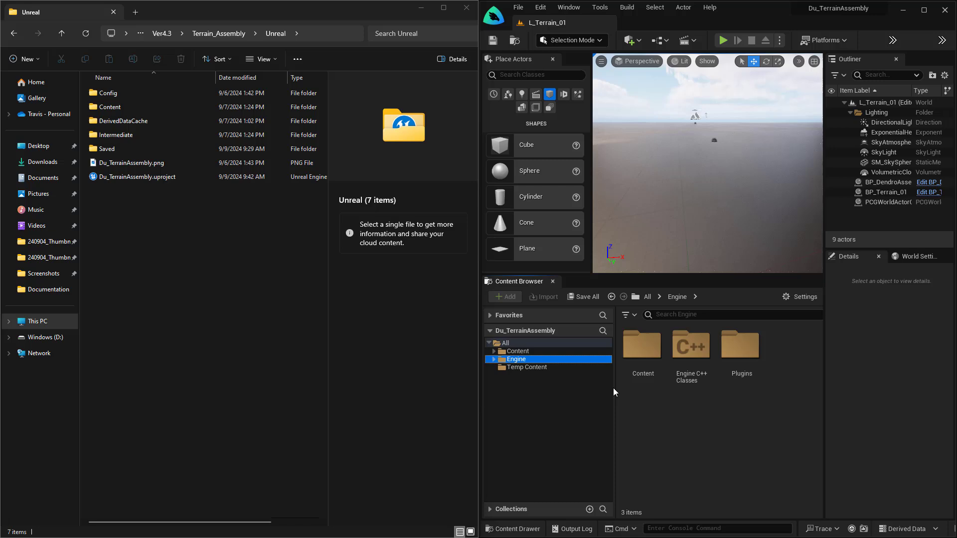
{"action": "mouse_move", "coordinate": [595, 402]}
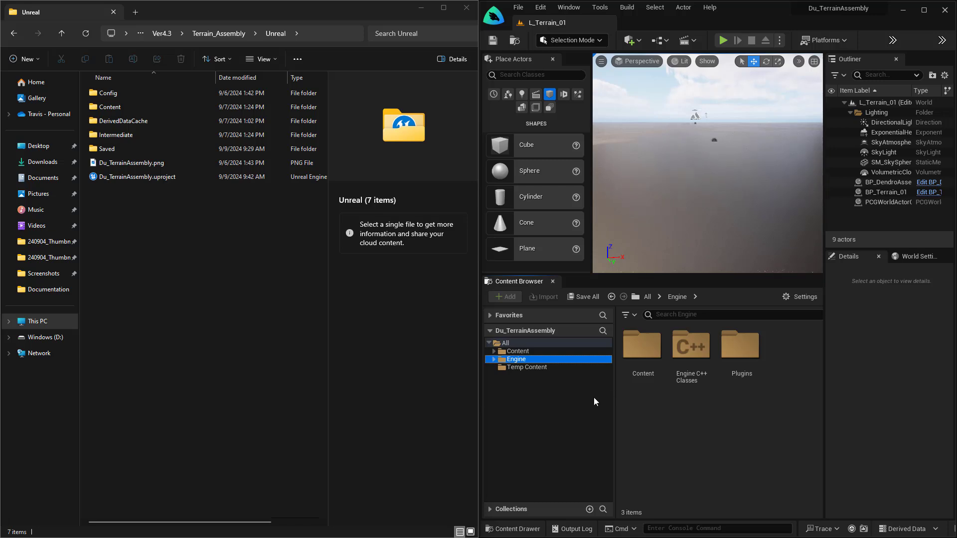
- Expand the Edit menu in the Unreal Editor menu bar
{"action": "left_click", "coordinate": [539, 7]}
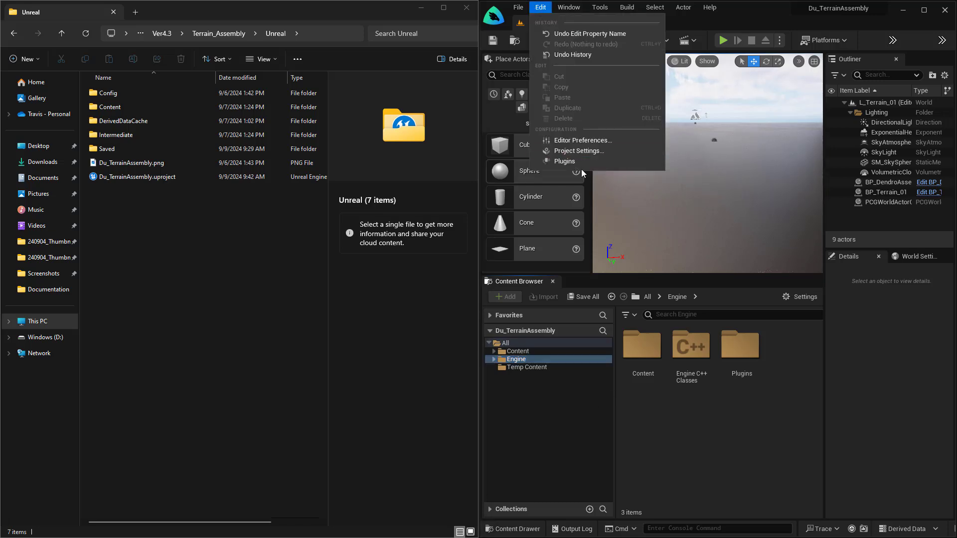
- Review the enabled plugins in the Plugins window and dismiss it
{"action": "left_click", "coordinate": [564, 162]}
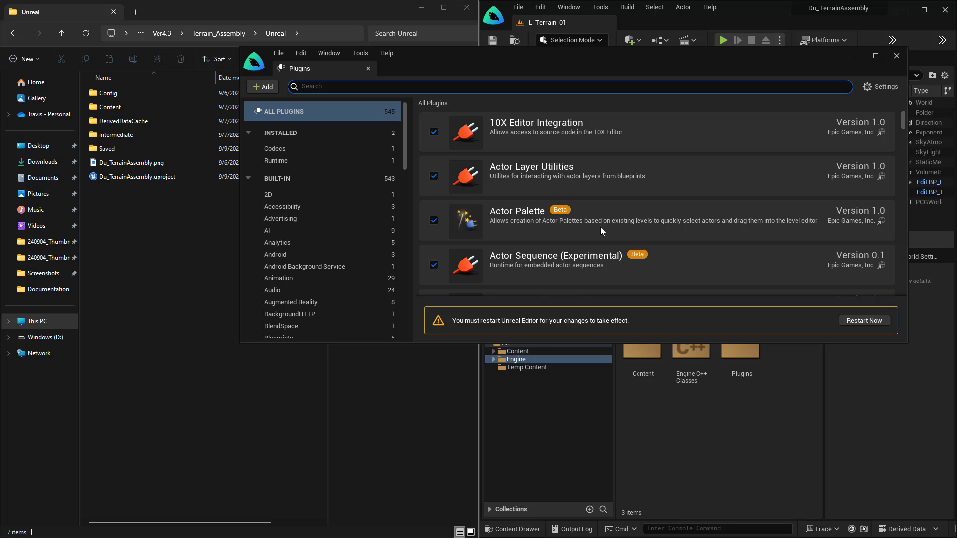
{"action": "mouse_move", "coordinate": [586, 232]}
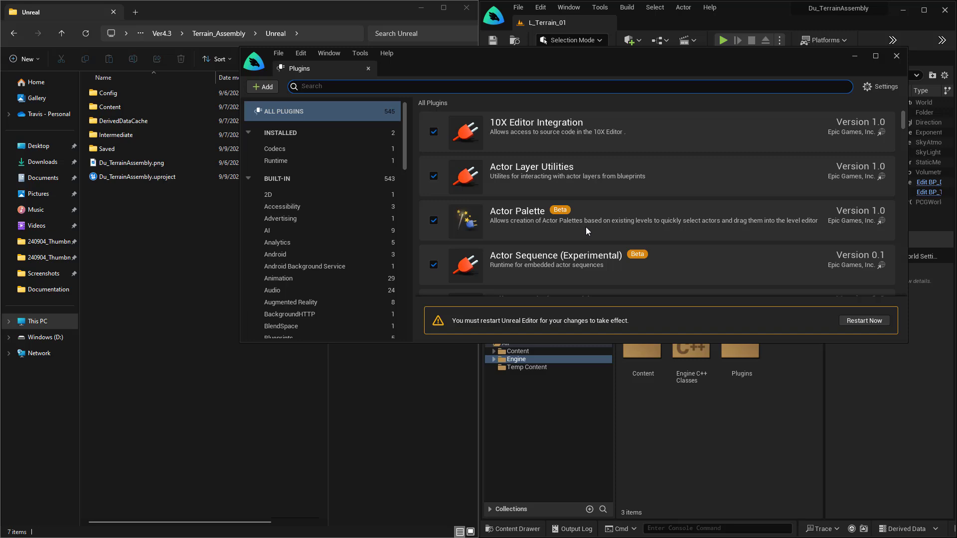
{"action": "mouse_move", "coordinate": [434, 177]}
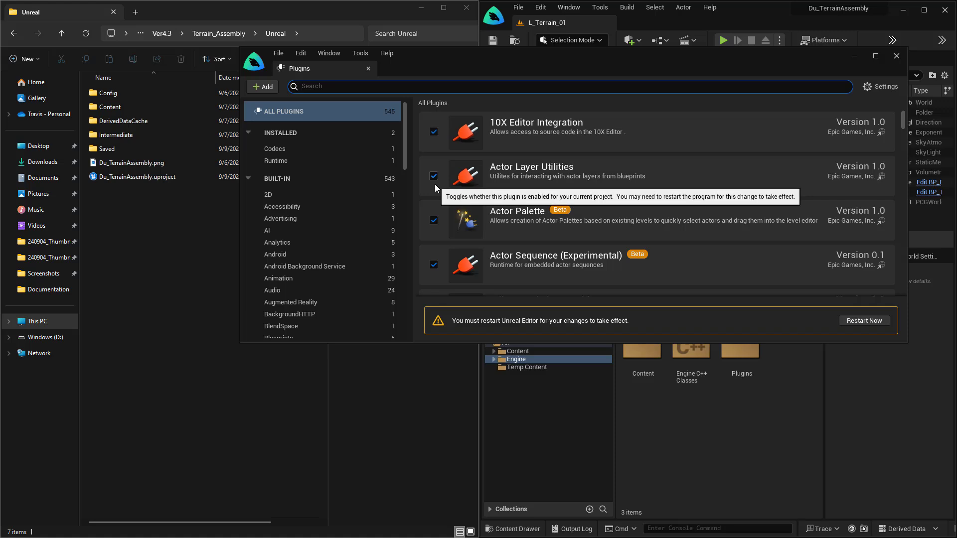
{"action": "mouse_move", "coordinate": [466, 180]}
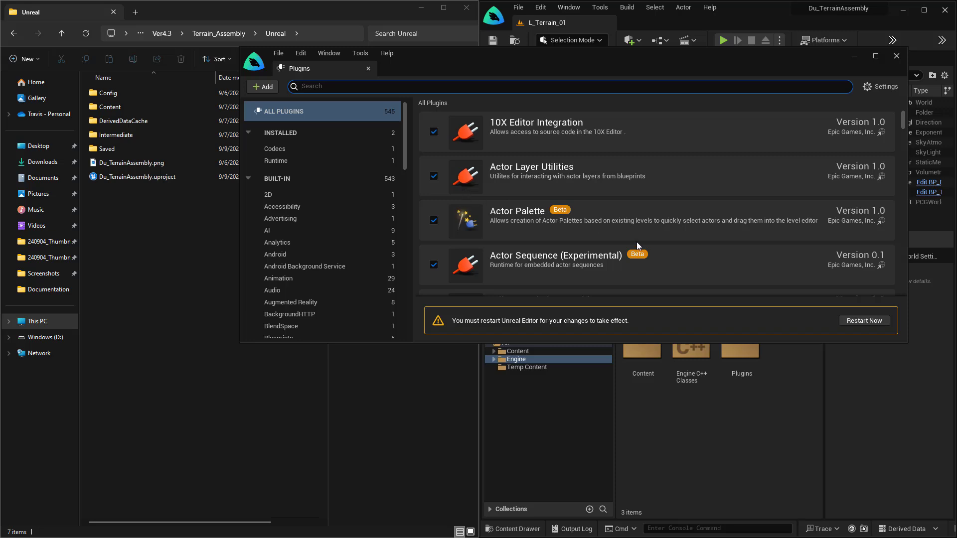
{"action": "mouse_move", "coordinate": [830, 319]}
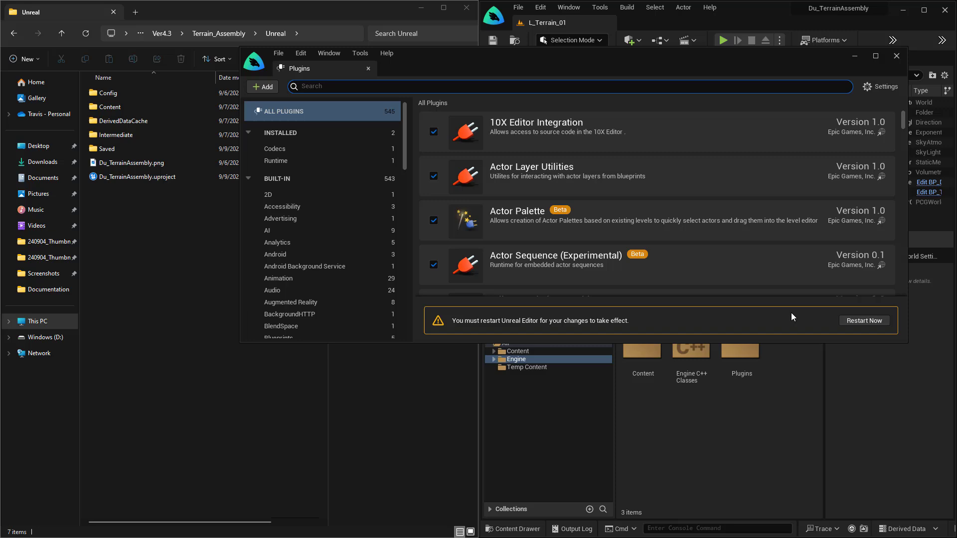
{"action": "mouse_move", "coordinate": [486, 312]}
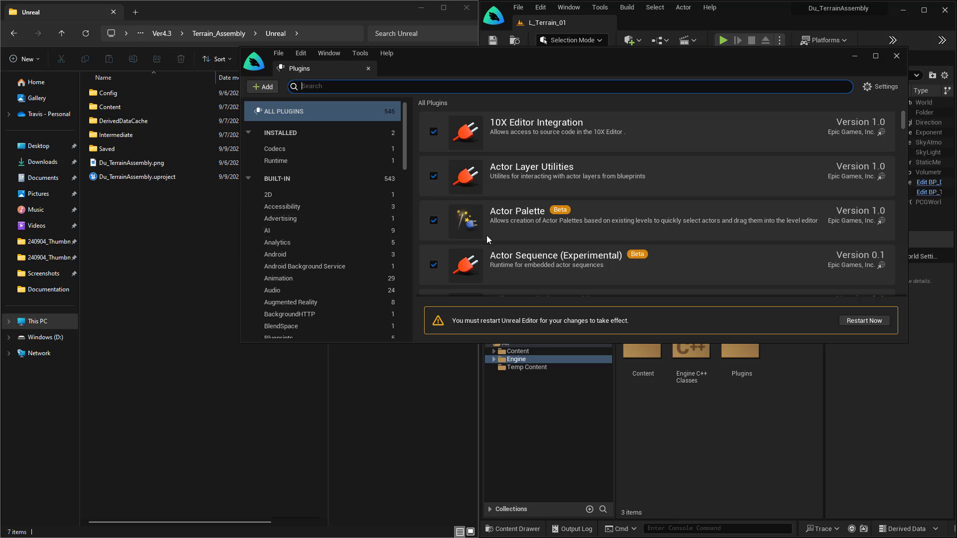
{"action": "mouse_move", "coordinate": [578, 267]}
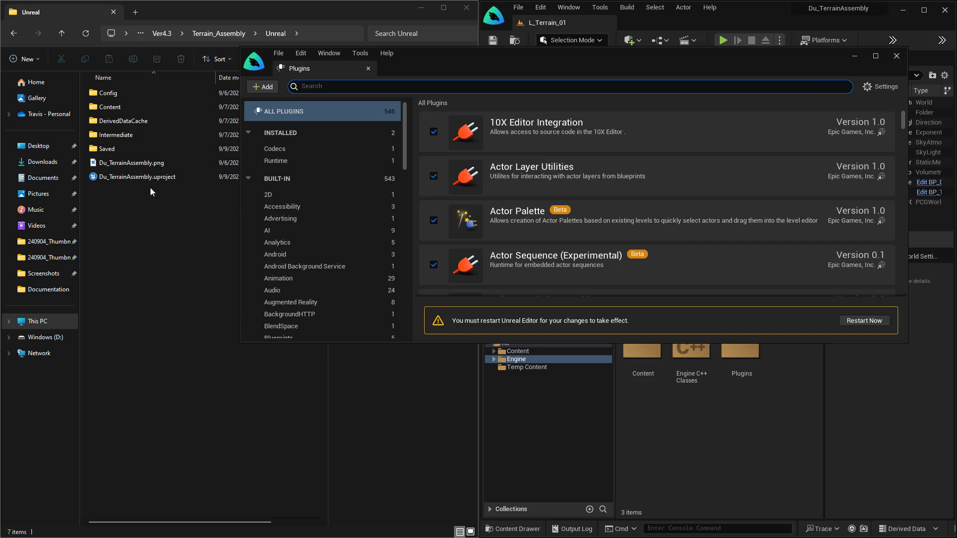
{"action": "left_click", "coordinate": [895, 55]}
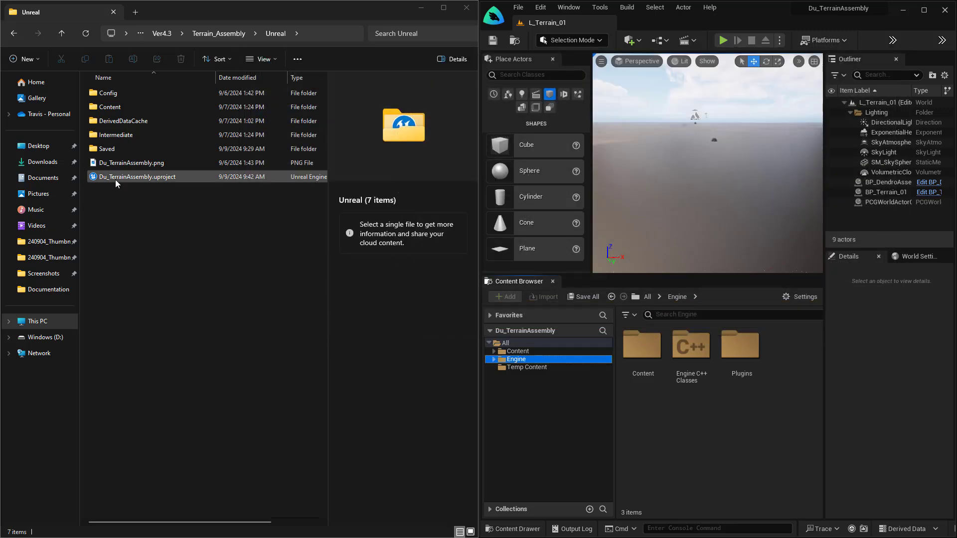
- Load Du_TerrainAssembly.uproject into Notepad via Explorer's Open with menu
{"action": "right_click", "coordinate": [138, 176]}
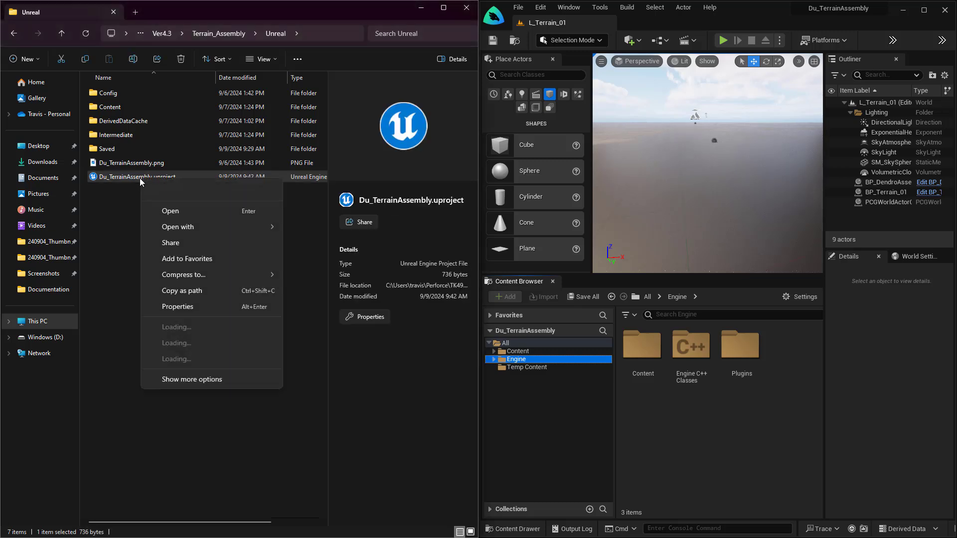
{"action": "left_click", "coordinate": [177, 226]}
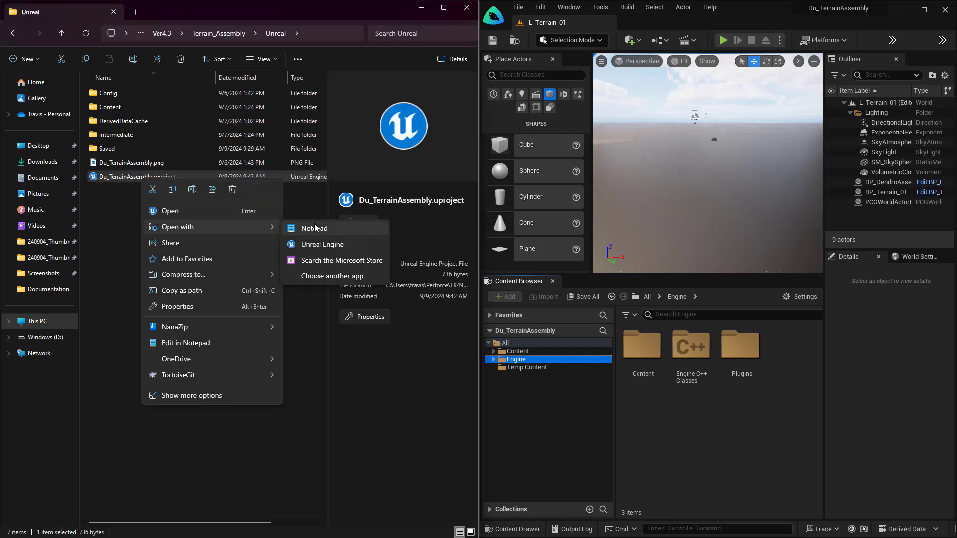
{"action": "left_click", "coordinate": [312, 227]}
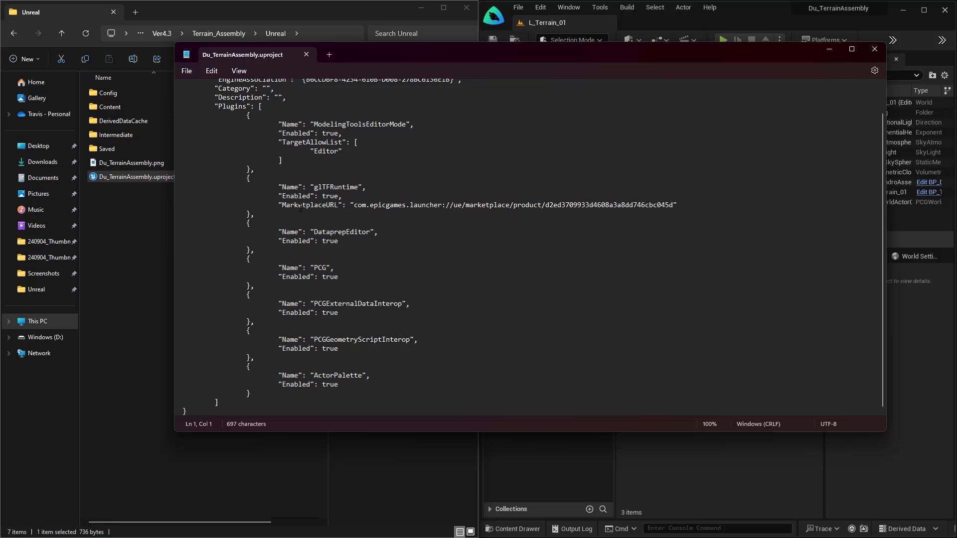
{"action": "mouse_move", "coordinate": [458, 275]}
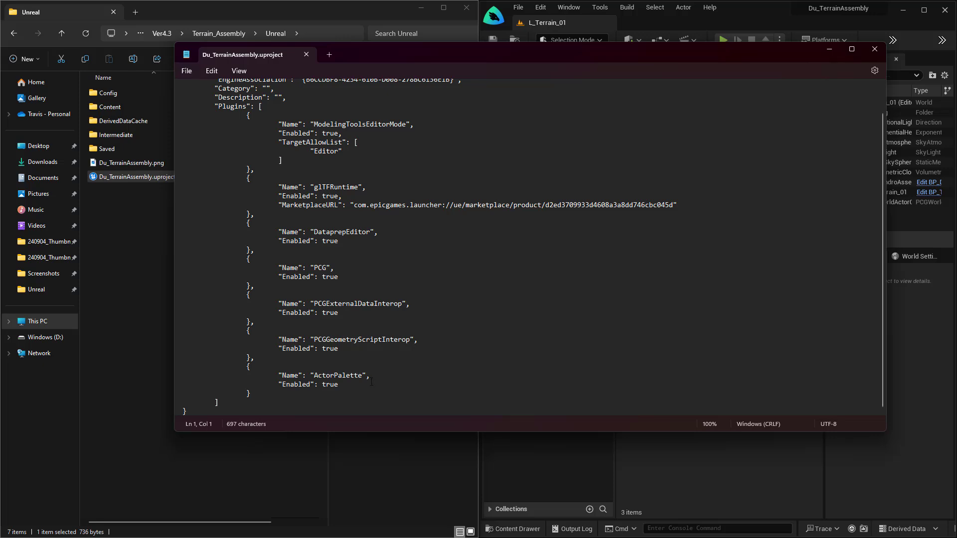
{"action": "mouse_move", "coordinate": [592, 322]}
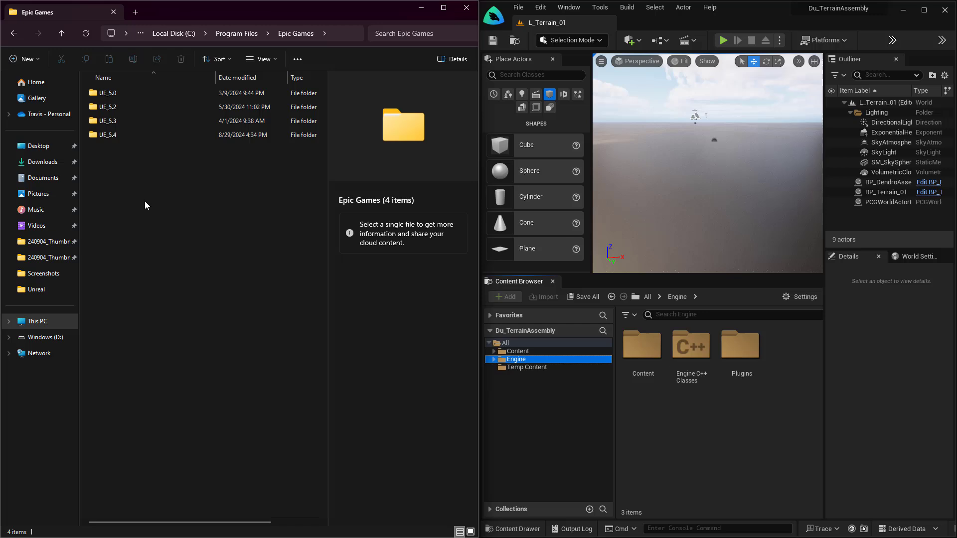
{"action": "mouse_move", "coordinate": [207, 66]}
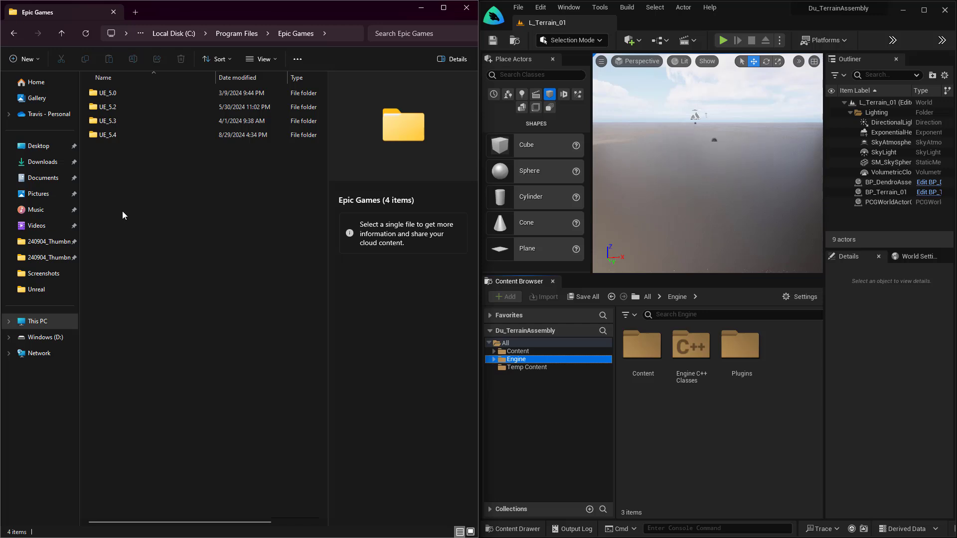
{"action": "mouse_move", "coordinate": [135, 143]}
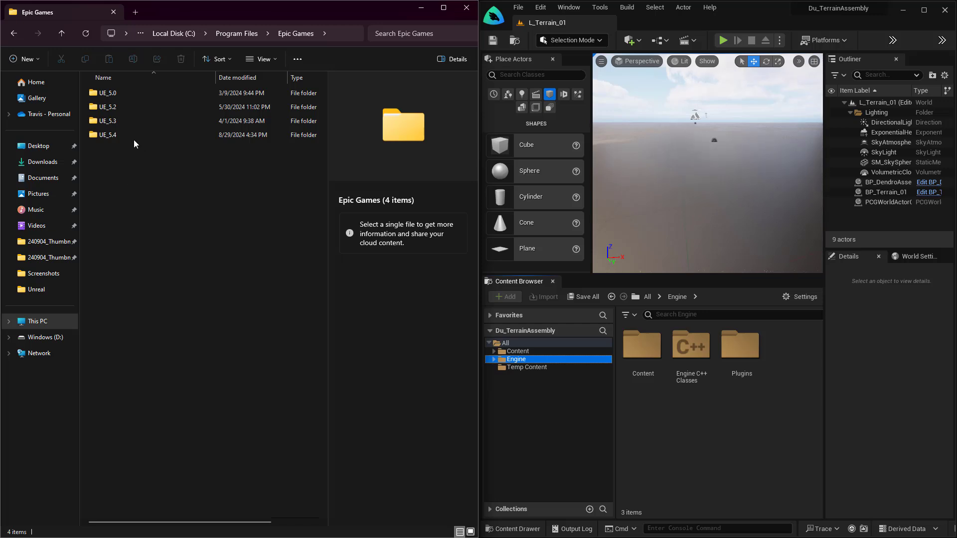
- Enter the UE_5.4 install folder under C:\Program Files\Epic Games
{"action": "left_click", "coordinate": [106, 135]}
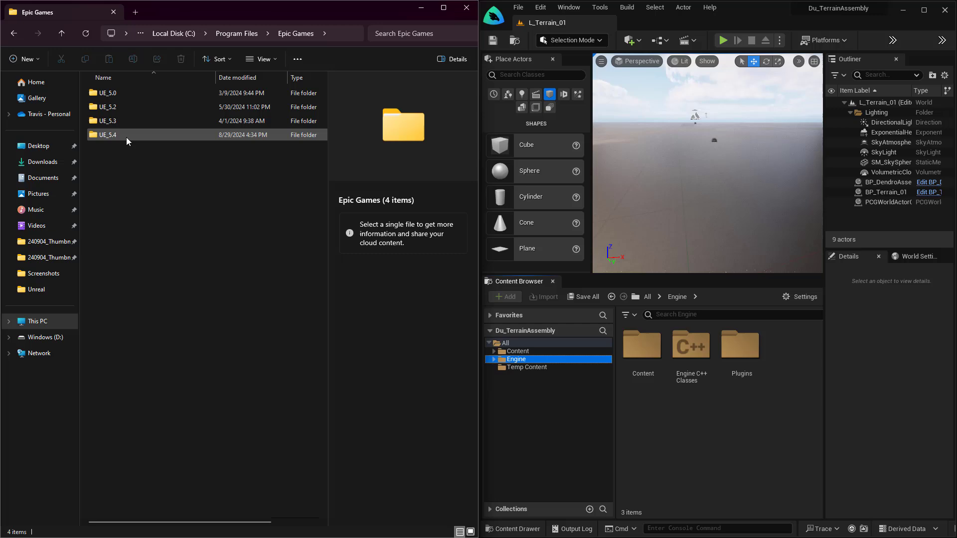
{"action": "double_click", "coordinate": [108, 134]}
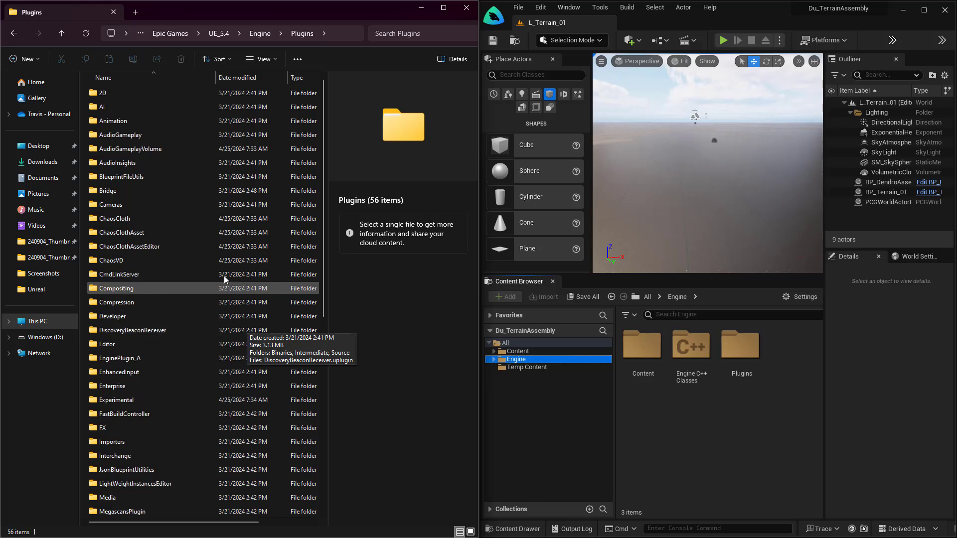
- Scroll through the engine's 56 built-in plugin folders and enter the 2D category
{"action": "scroll", "scroll_direction": "down", "scroll_amount": 3}
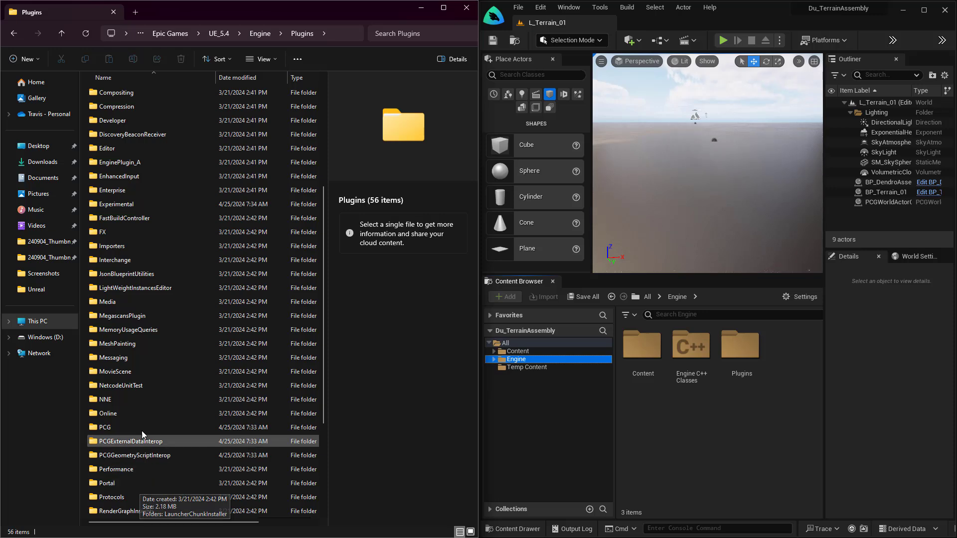
{"action": "left_click", "coordinate": [113, 260]}
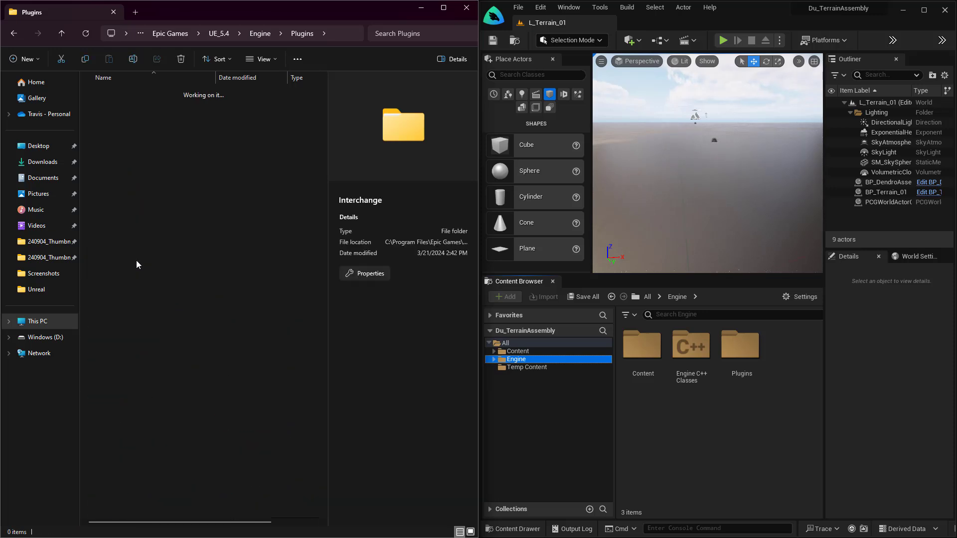
{"action": "double_click", "coordinate": [402, 124]}
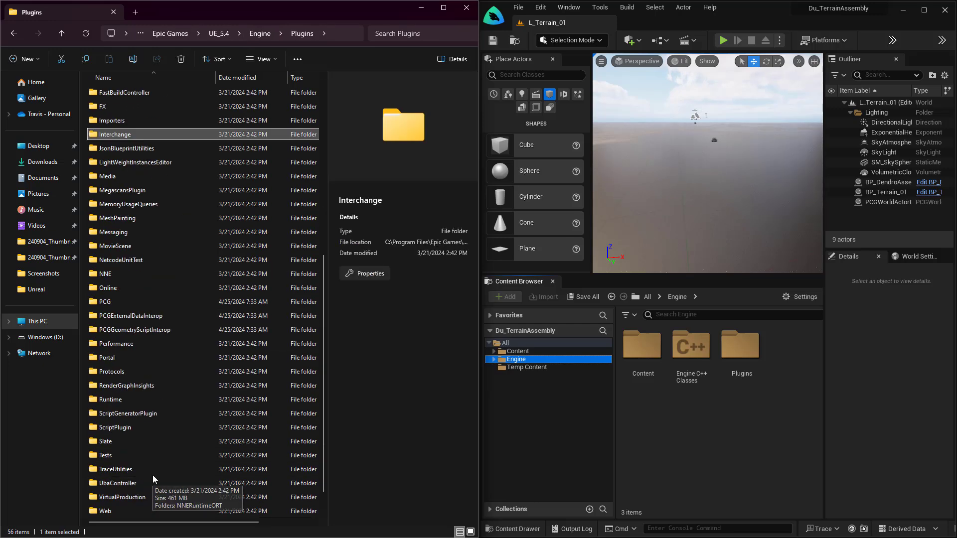
{"action": "double_click", "coordinate": [105, 455]}
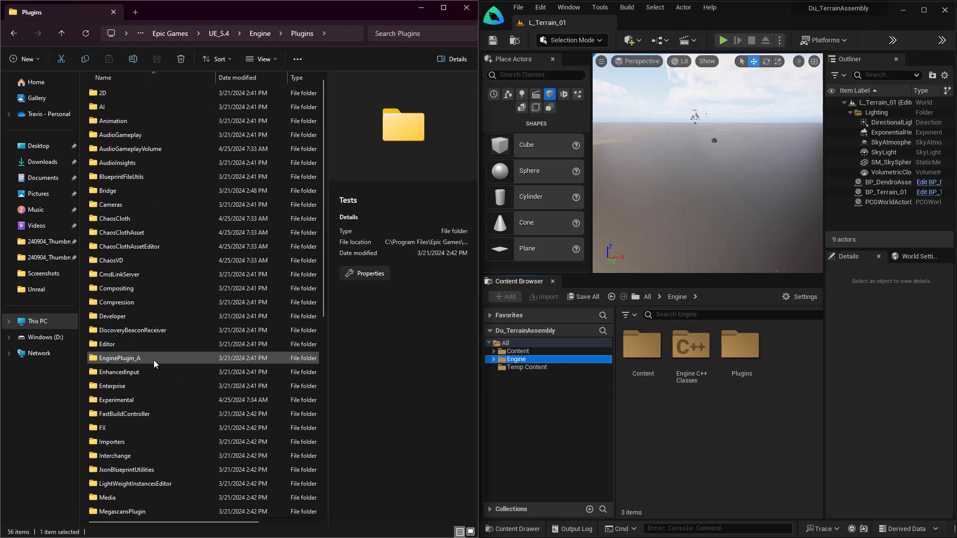
{"action": "mouse_move", "coordinate": [155, 363]}
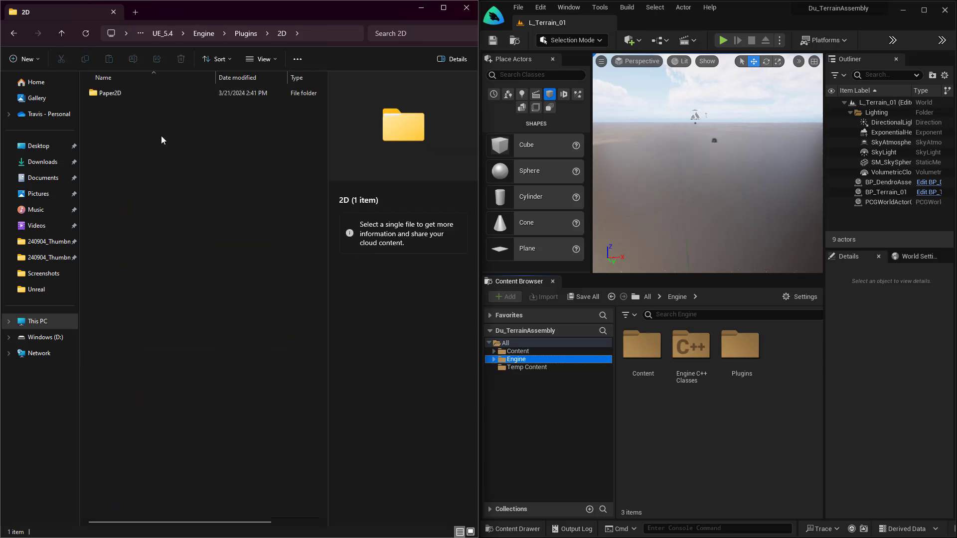
- Load Paper2D.uplugin from the Paper2D folder into Notepad to show EnabledByDefault
{"action": "double_click", "coordinate": [110, 93]}
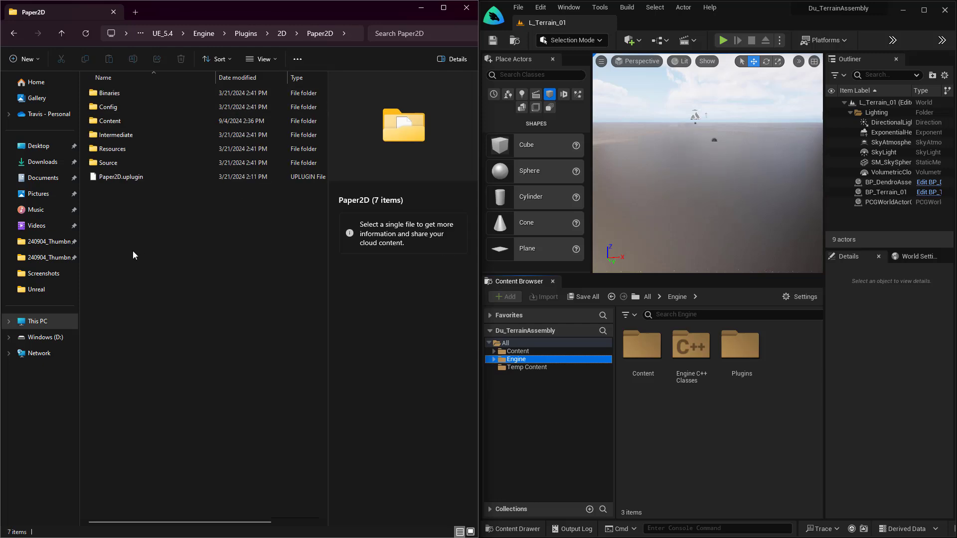
{"action": "left_click", "coordinate": [121, 177]}
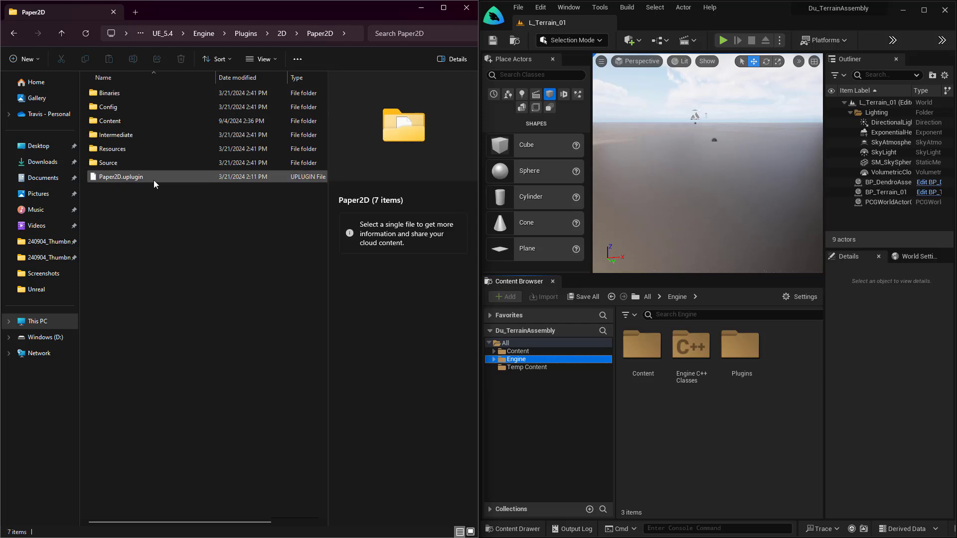
{"action": "left_click", "coordinate": [120, 176]}
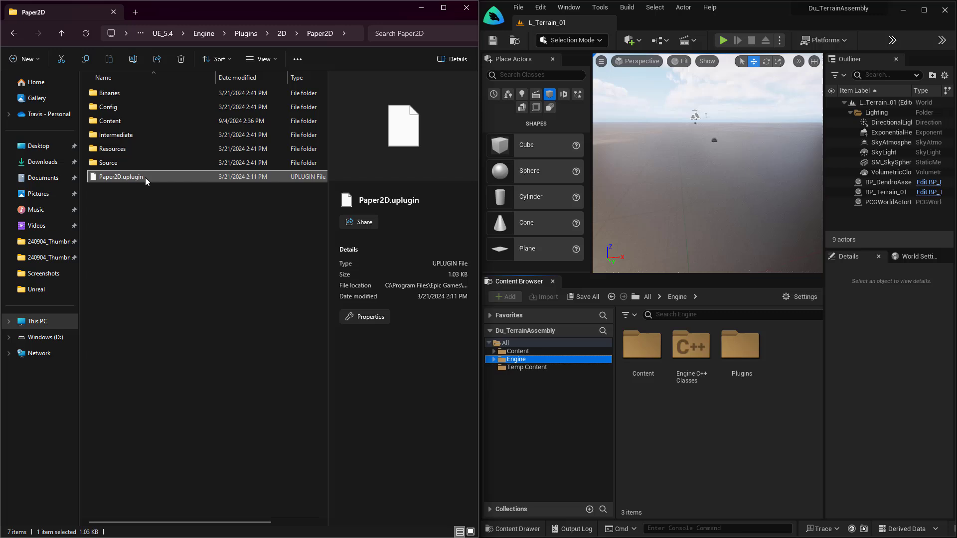
{"action": "right_click", "coordinate": [121, 176]}
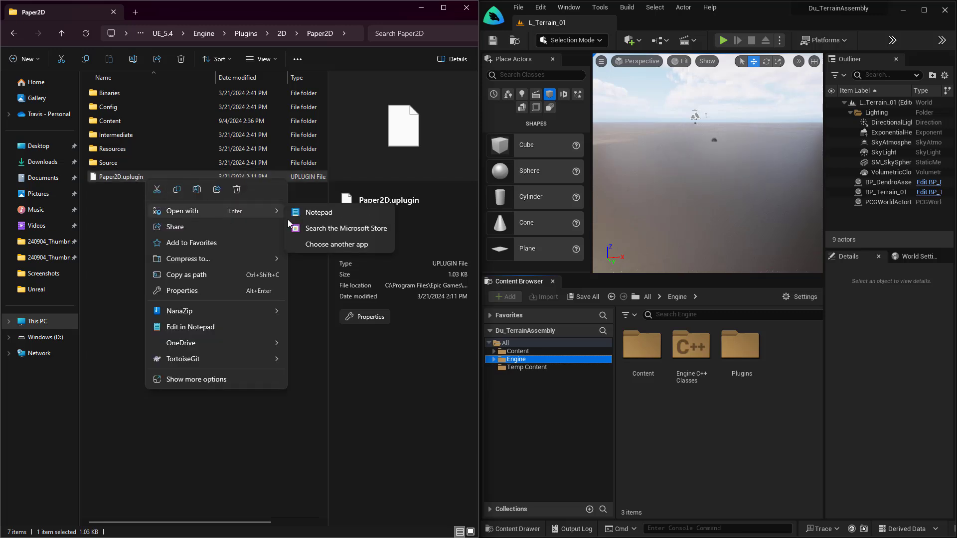
{"action": "left_click", "coordinate": [318, 211]}
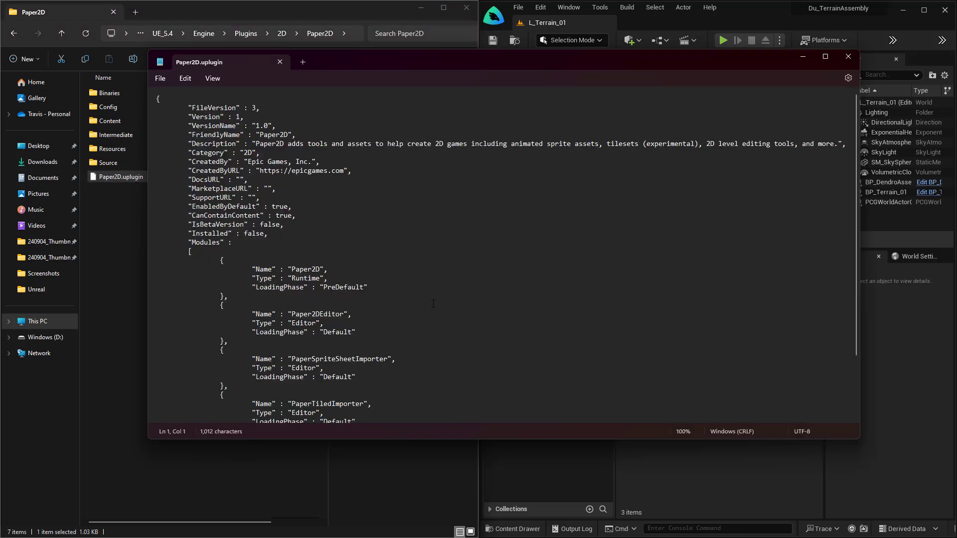